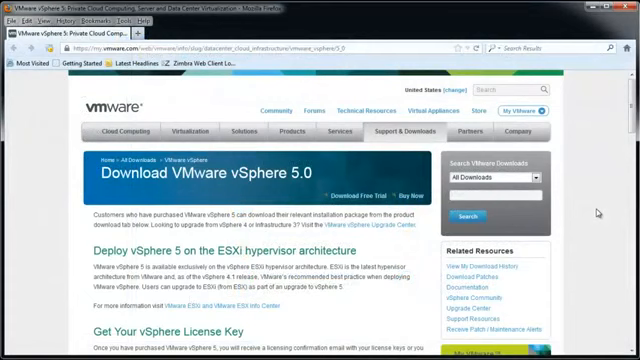
- Scroll the vSphere 5.0 download page down to the Product Downloads table
scroll(down, 3)
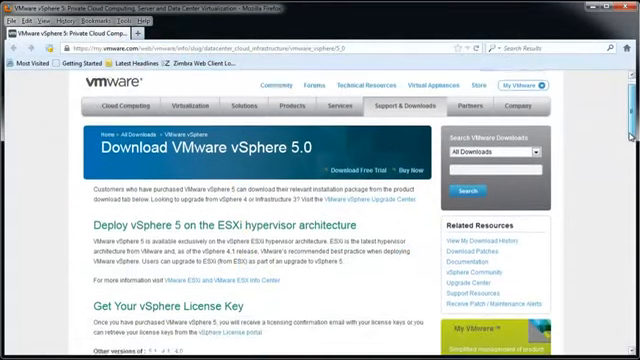
scroll(down, 3)
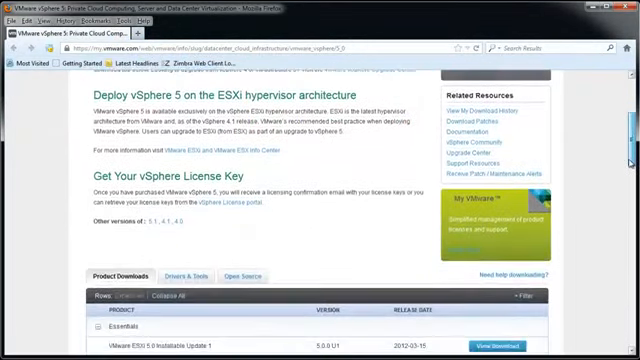
scroll(down, 3)
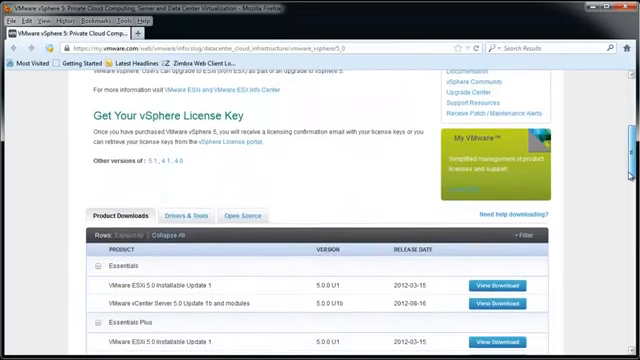
scroll(down, 3)
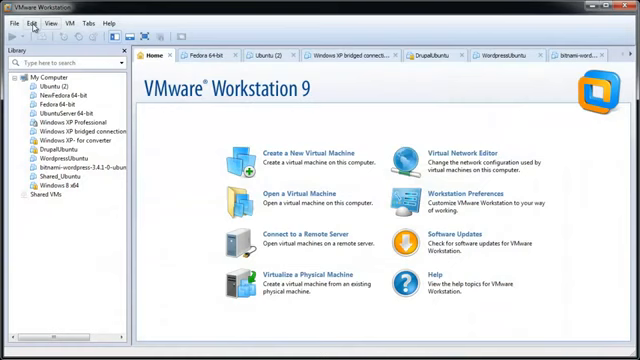
- Start the New Virtual Machine Wizard from the File menu with the Custom (advanced) configuration
click(14, 22)
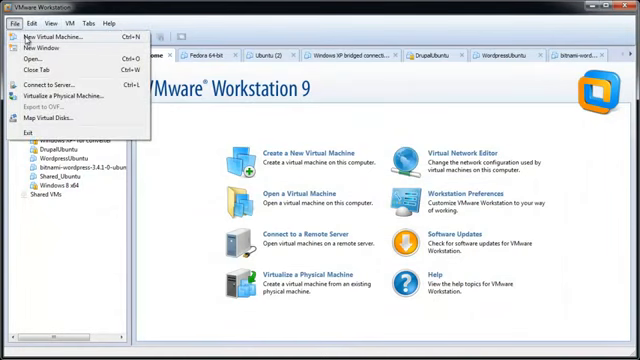
click(52, 37)
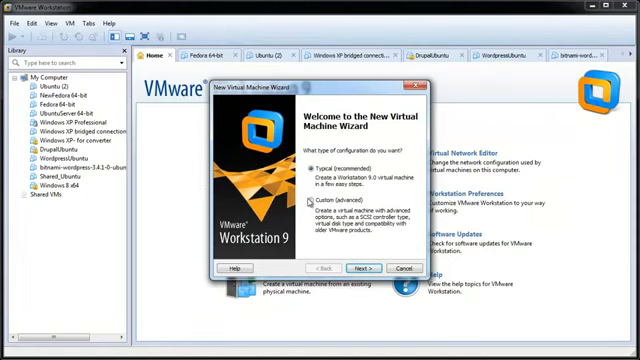
click(358, 268)
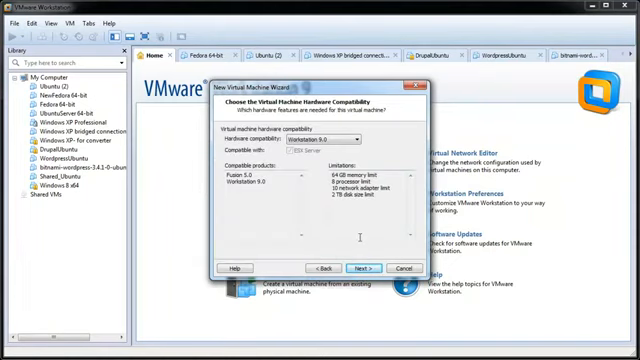
- Keep Workstation 9.0 compatibility and install from the VMware-VMvisor-Installer ISO, detected as ESXi 5
click(361, 268)
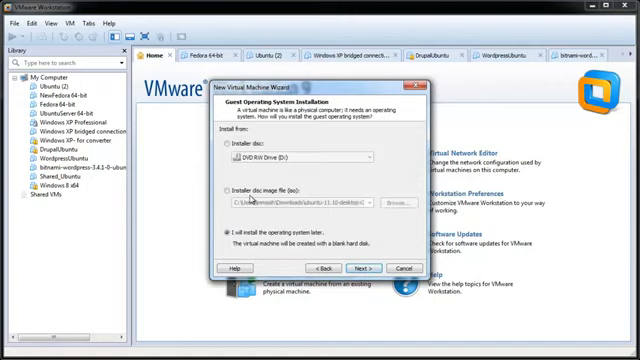
click(224, 189)
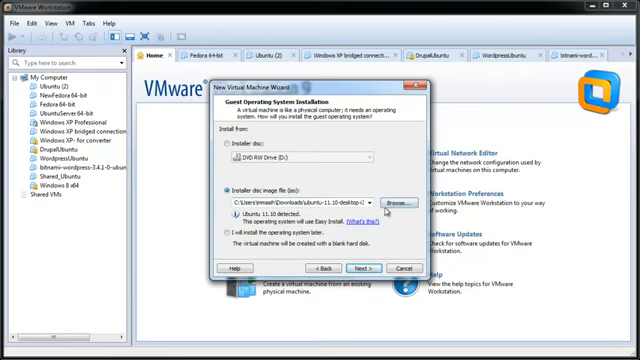
click(384, 202)
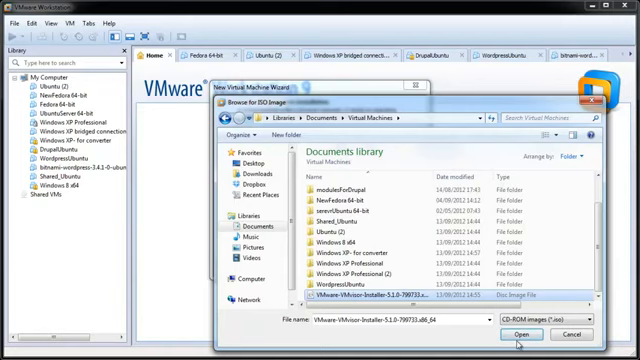
click(519, 335)
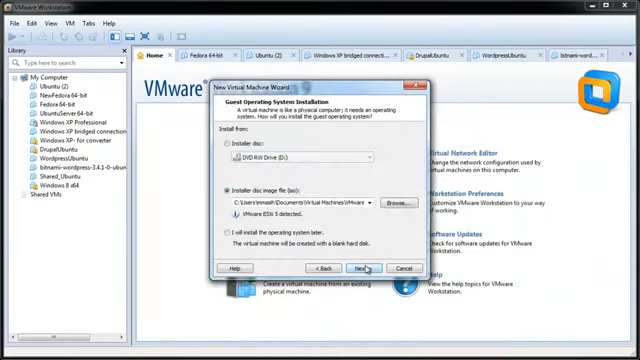
click(368, 267)
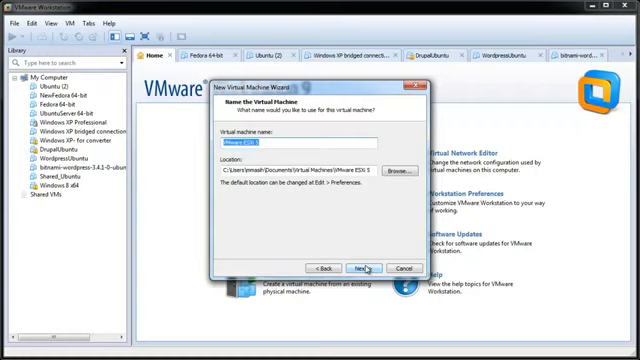
- Accept name VMware ESXi 5, two processors, NAT, LSI Logic SCSI 40 GB disk, then finish
click(366, 268)
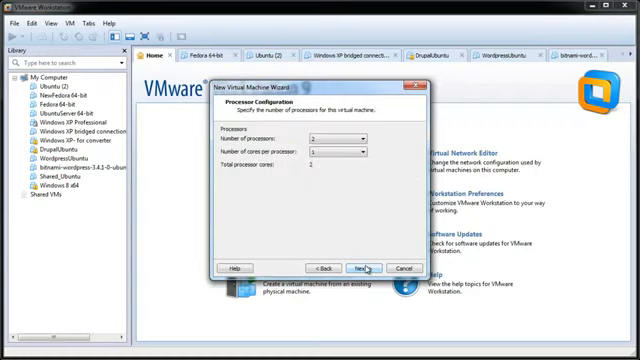
click(366, 267)
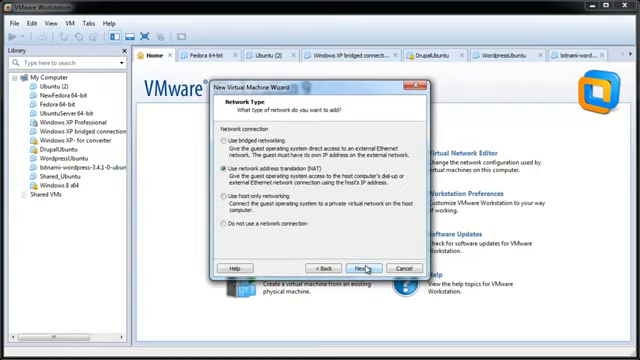
click(367, 268)
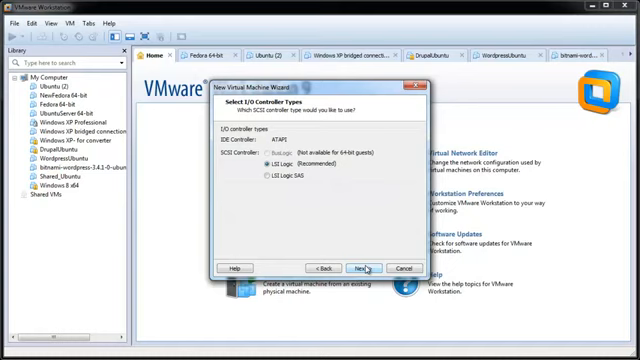
click(365, 268)
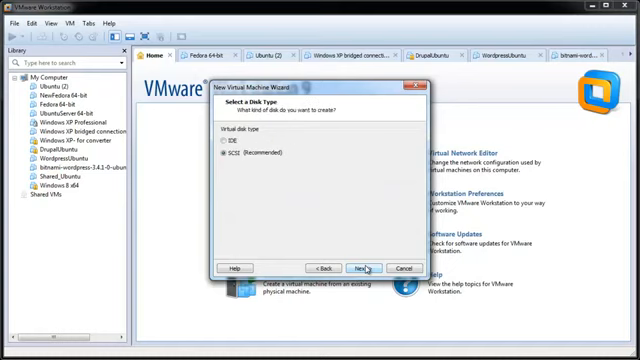
click(365, 267)
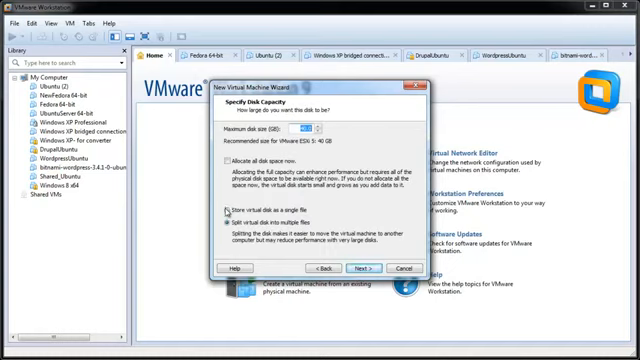
click(355, 268)
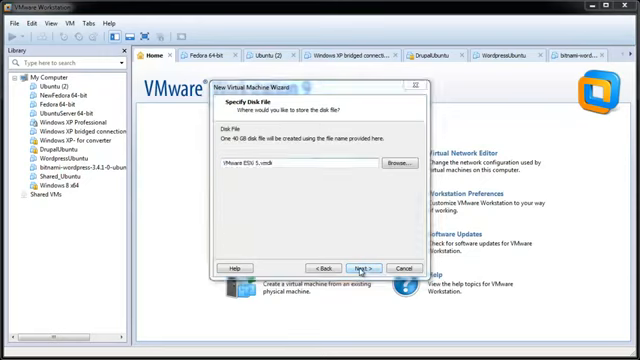
click(357, 268)
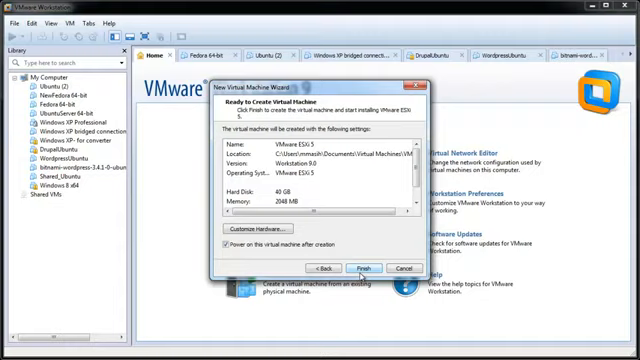
click(362, 268)
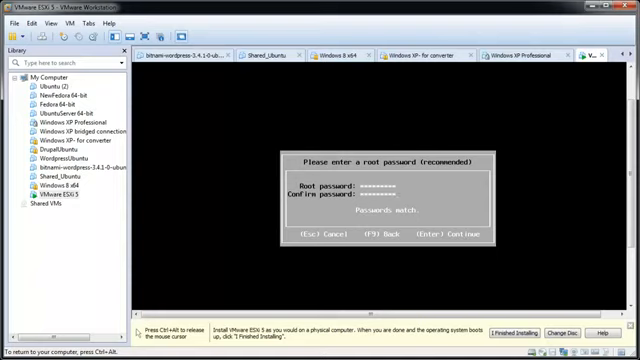
- Continue the ESXi installation after entering and confirming the matching root password
click(443, 237)
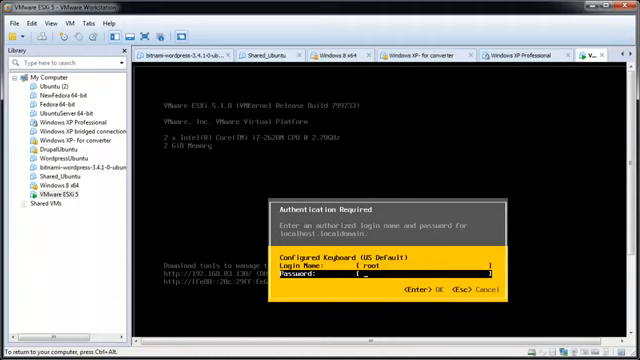
- Log in with the root password and choose Set static IP address under Management Network IP Configuration
text(password)
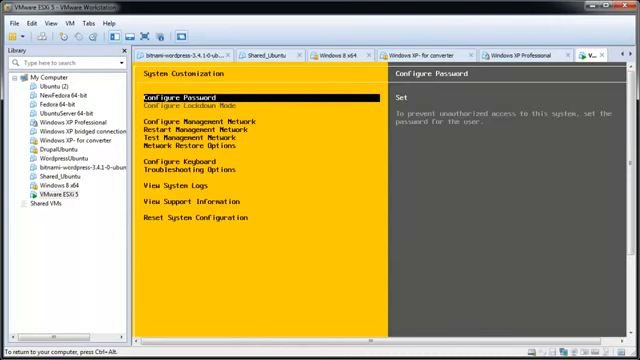
click(192, 122)
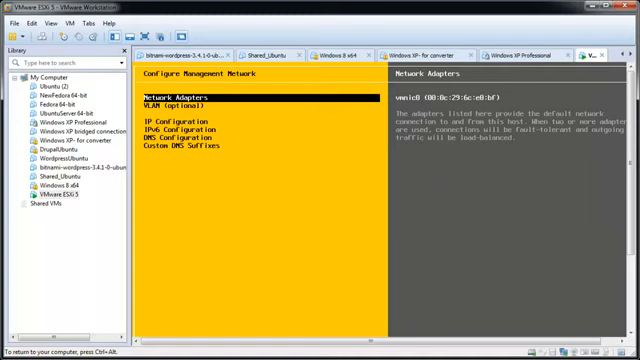
click(180, 131)
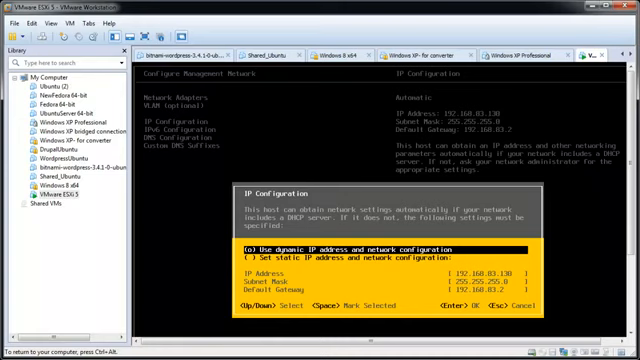
key(Down)
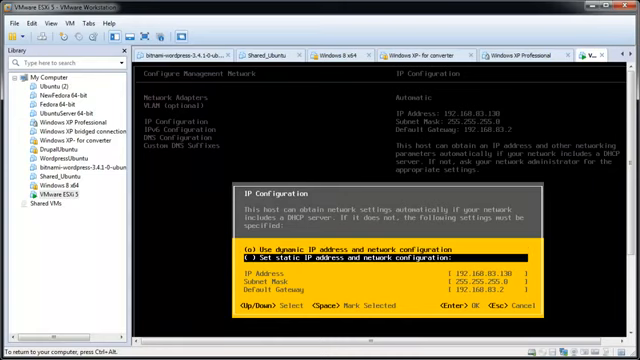
key(Down)
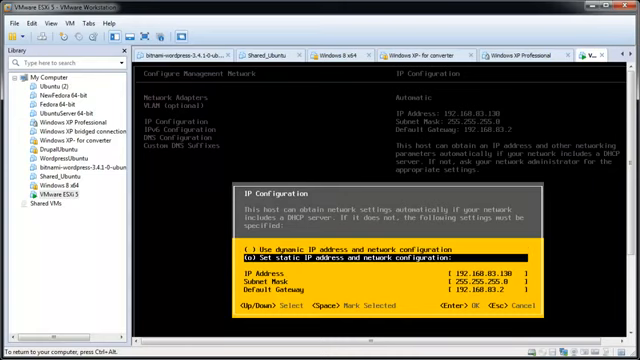